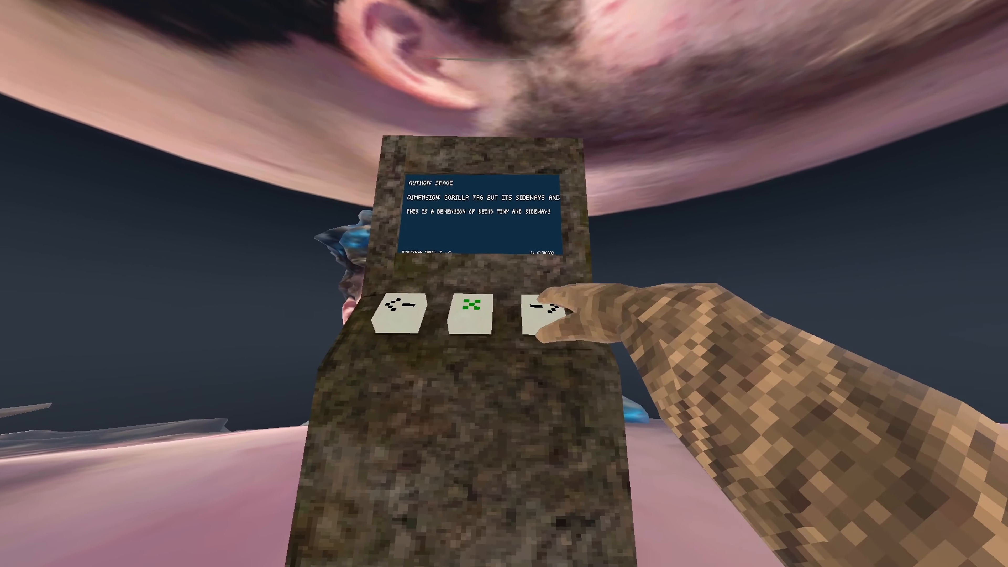
# - Climb the tree trunk in the rocky canyon and pull up onto the wooden treehouse platform
pyautogui.click(544, 315)
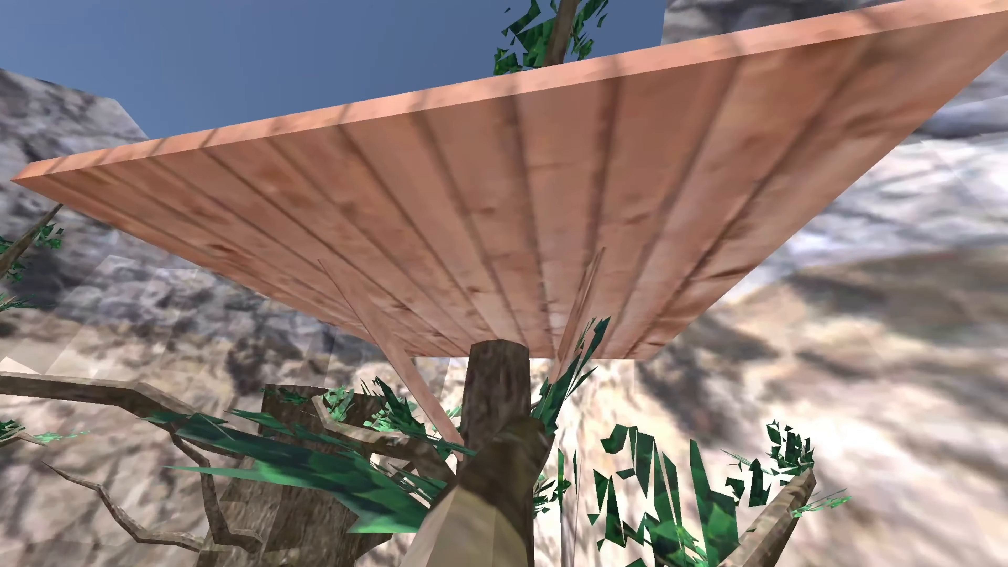
pyautogui.moveTo(504, 283)
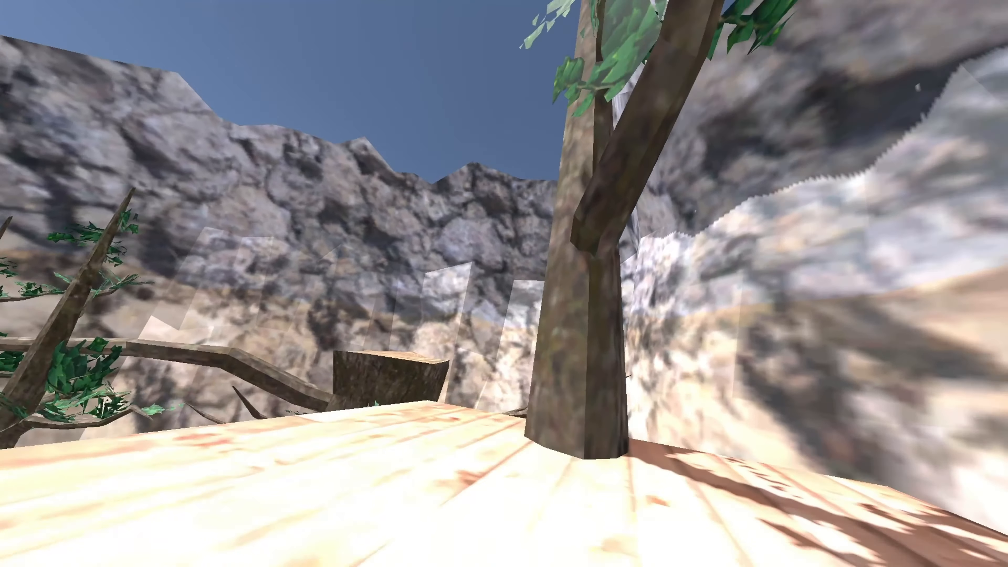